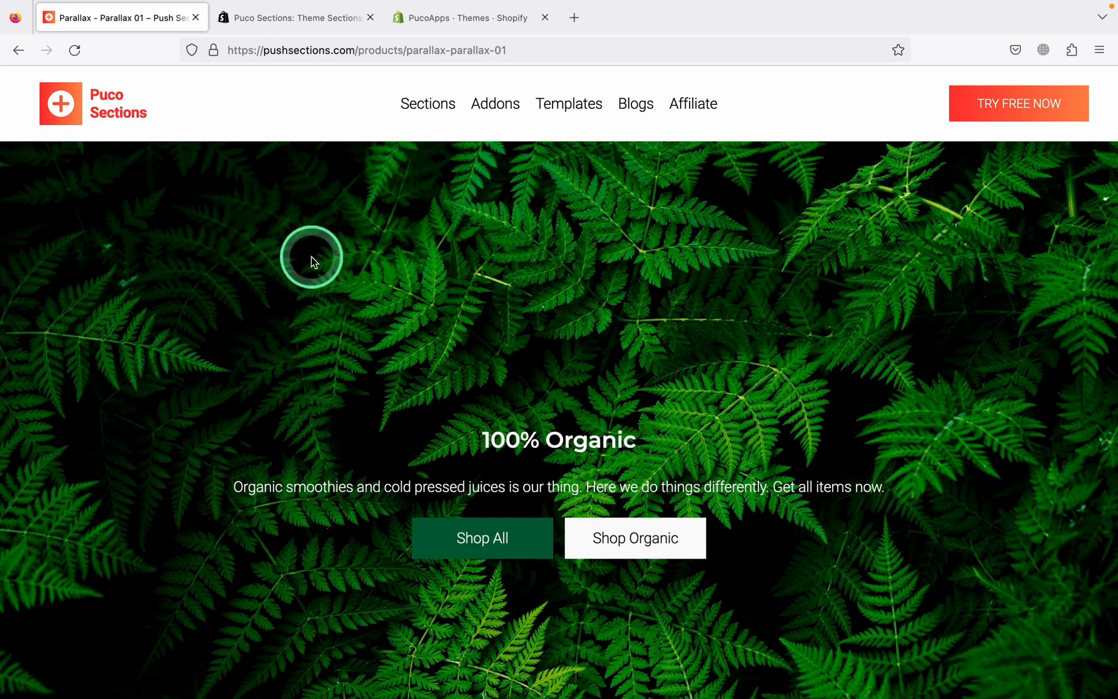
- Scroll through the Parallax 01 demo's three banners, then bring up the Puco Sections app store listing
scroll("down", 3)
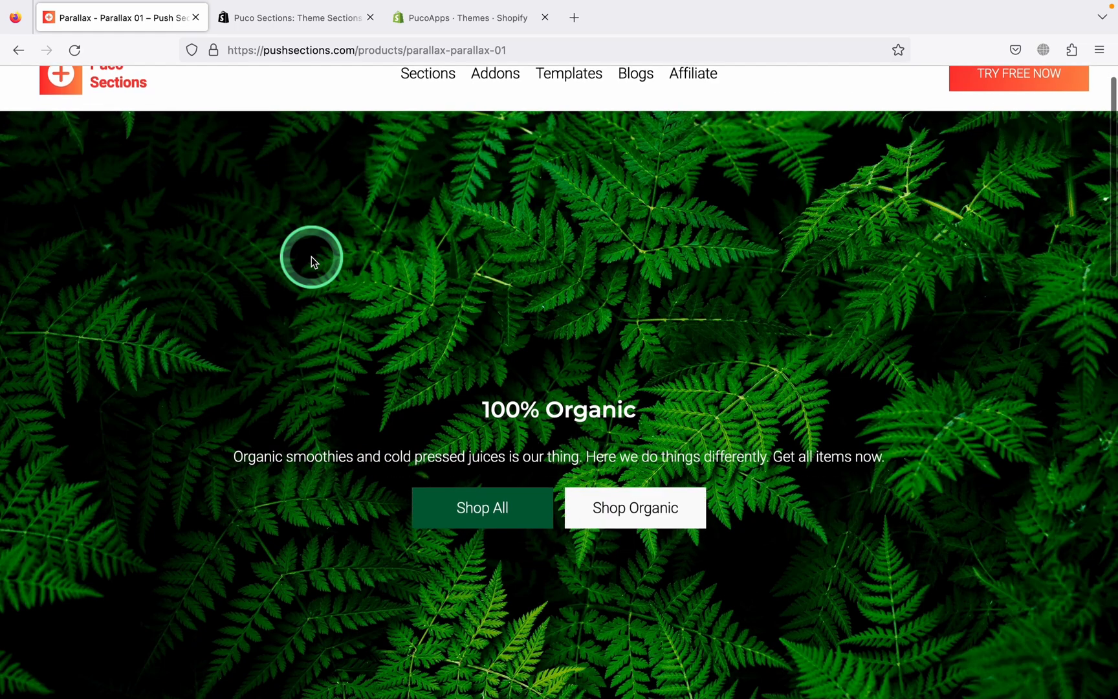
scroll("down", 3)
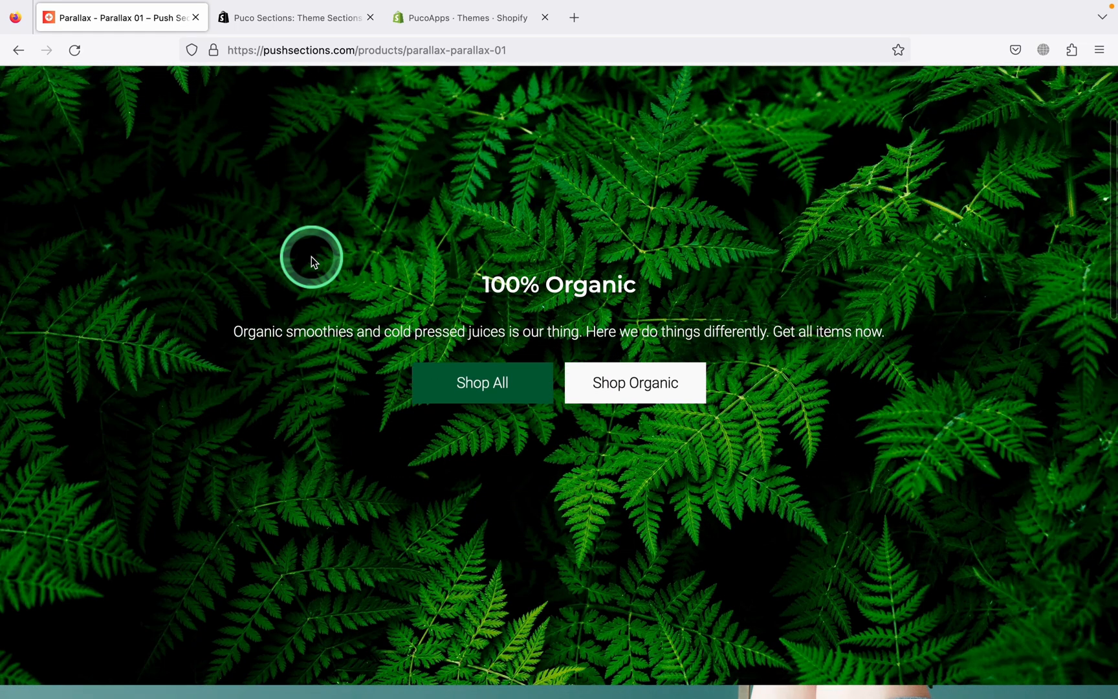
scroll("down", 3)
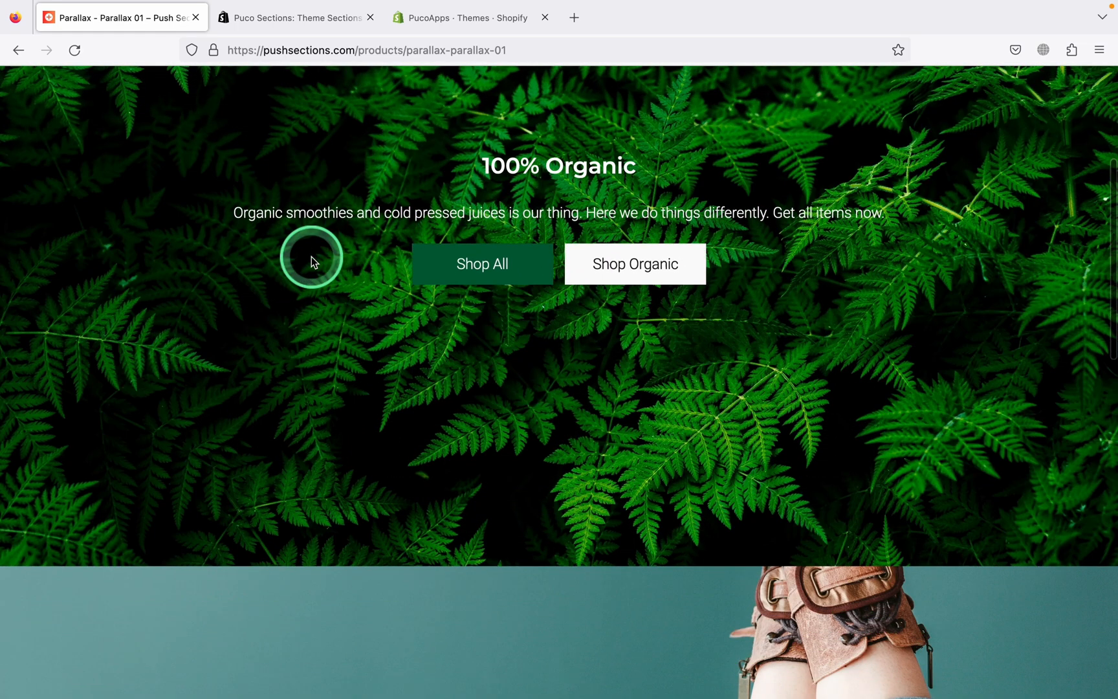
scroll("down", 3)
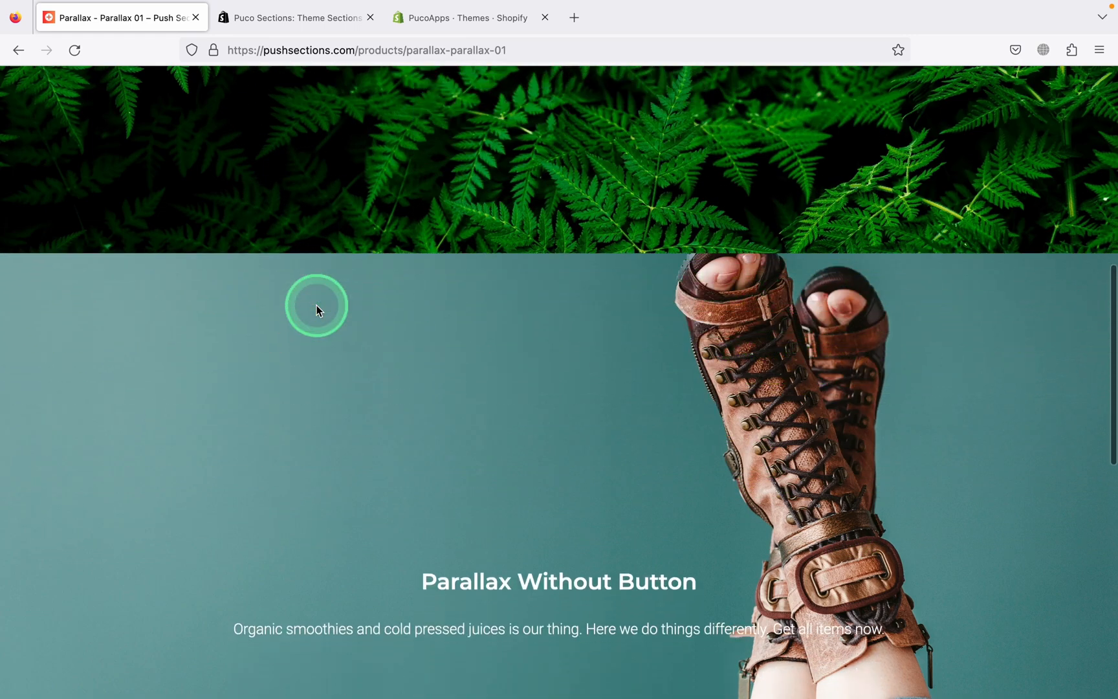
scroll("down", 3)
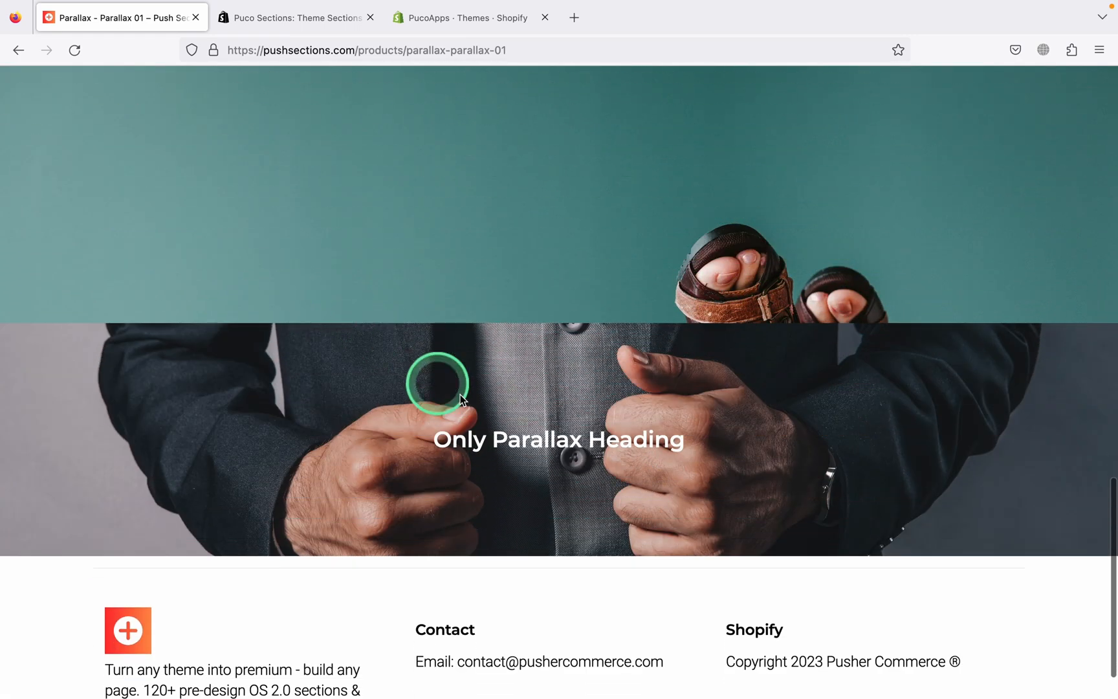
scroll("up", 3)
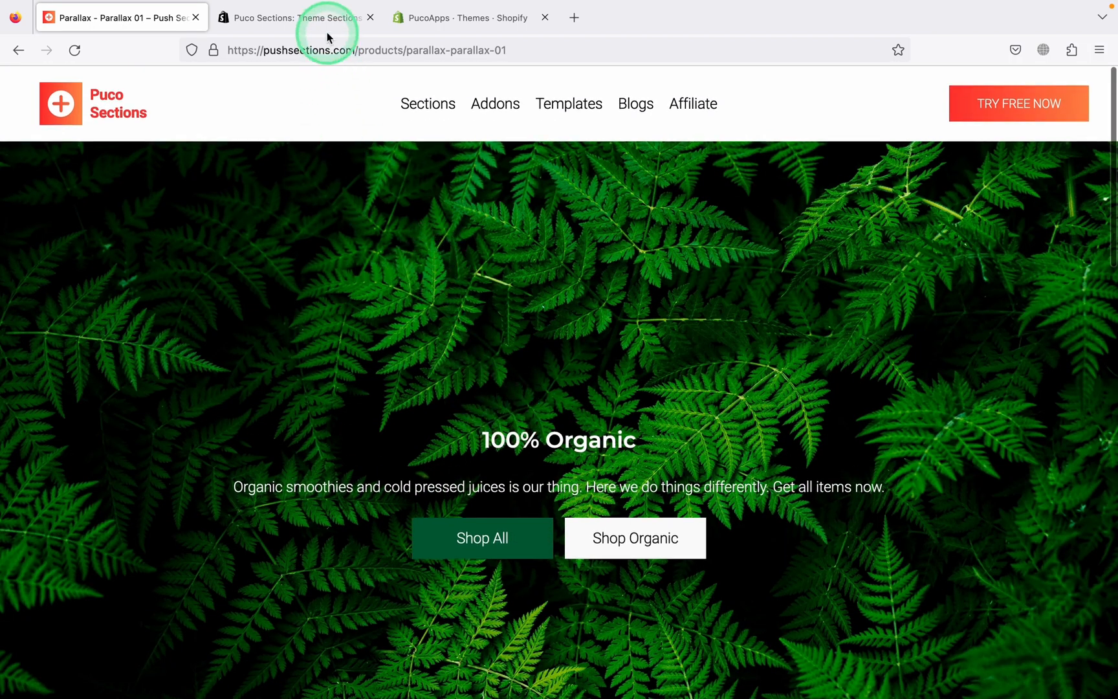
left_click(293, 17)
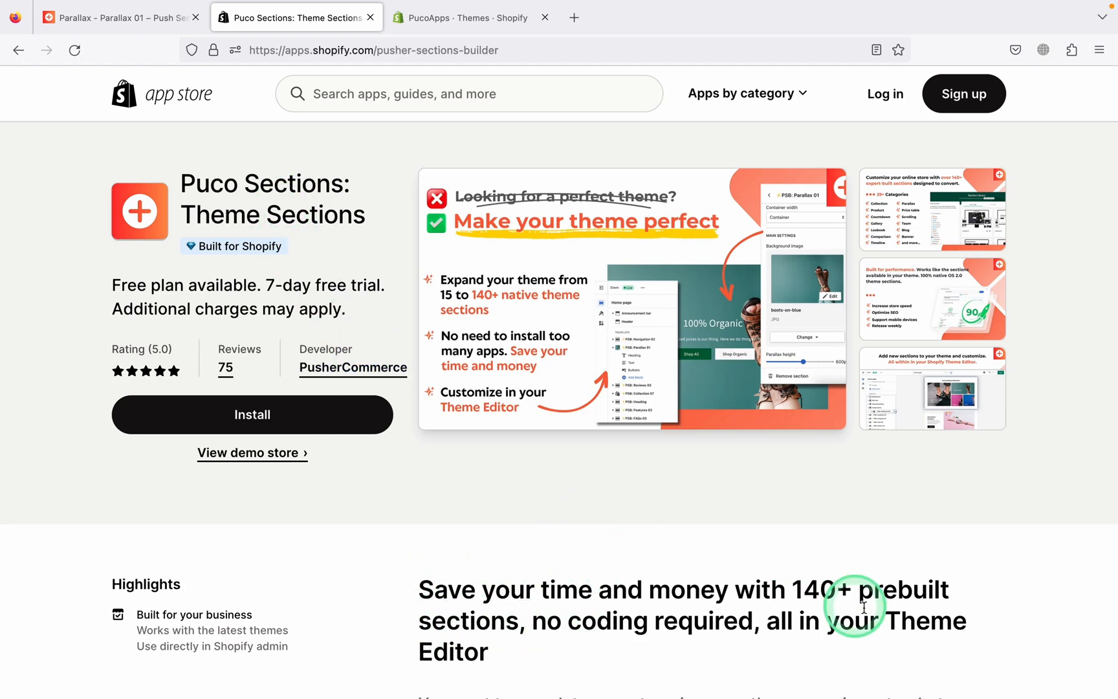
mouse_move(431, 38)
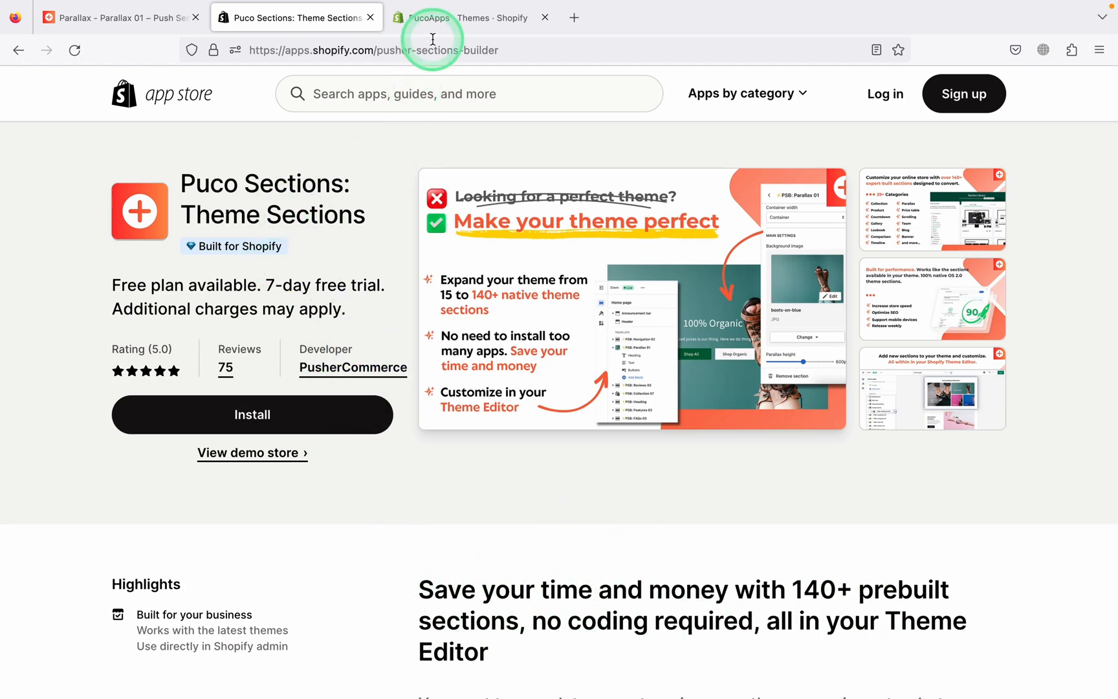
- Open Puco Sections from the Shopify admin and search the Section Library for 'Pa' to list Parallax 01 and 02
left_click(471, 16)
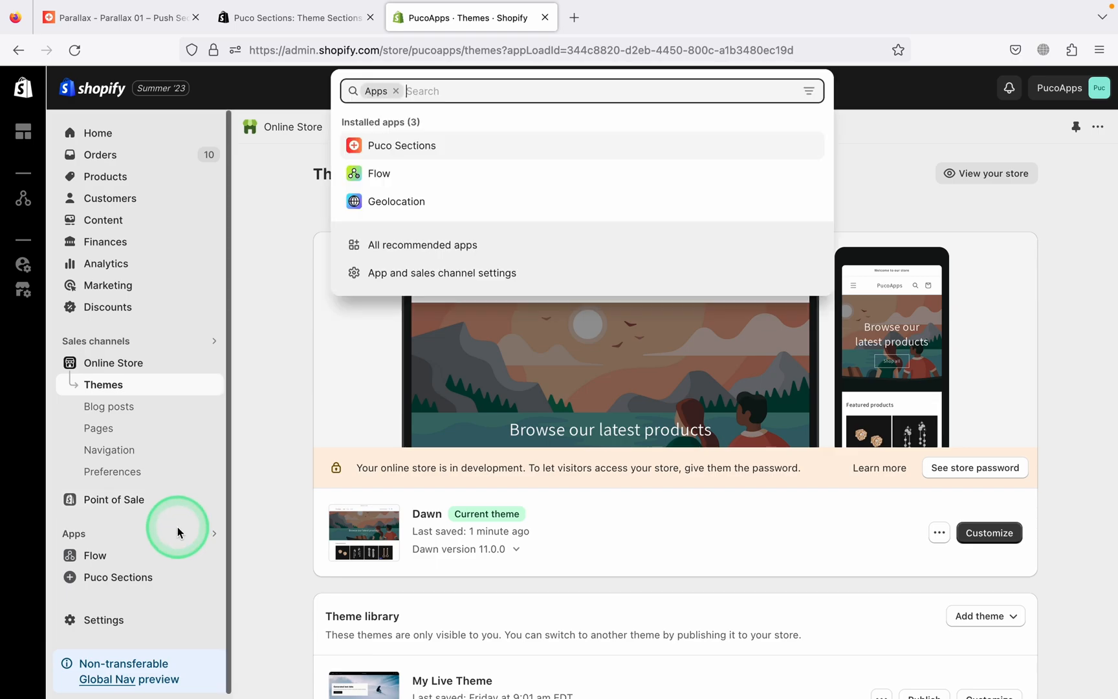
left_click(401, 145)
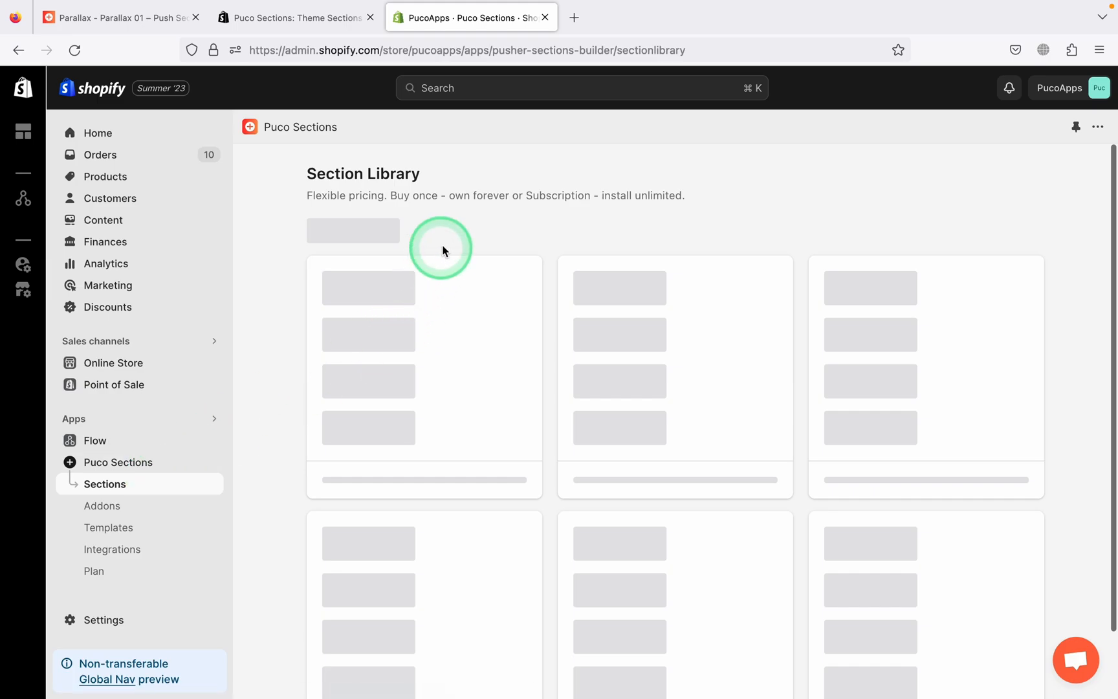
type("Parall")
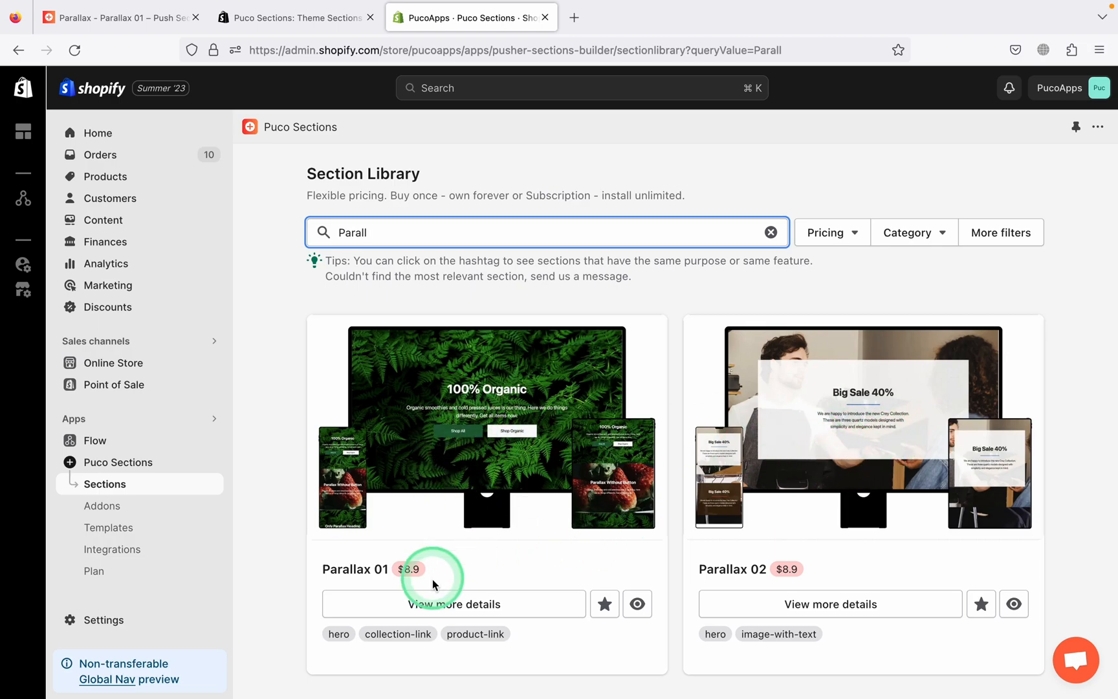
- View Parallax 01's detail page and scroll through its description and change log
left_click(453, 603)
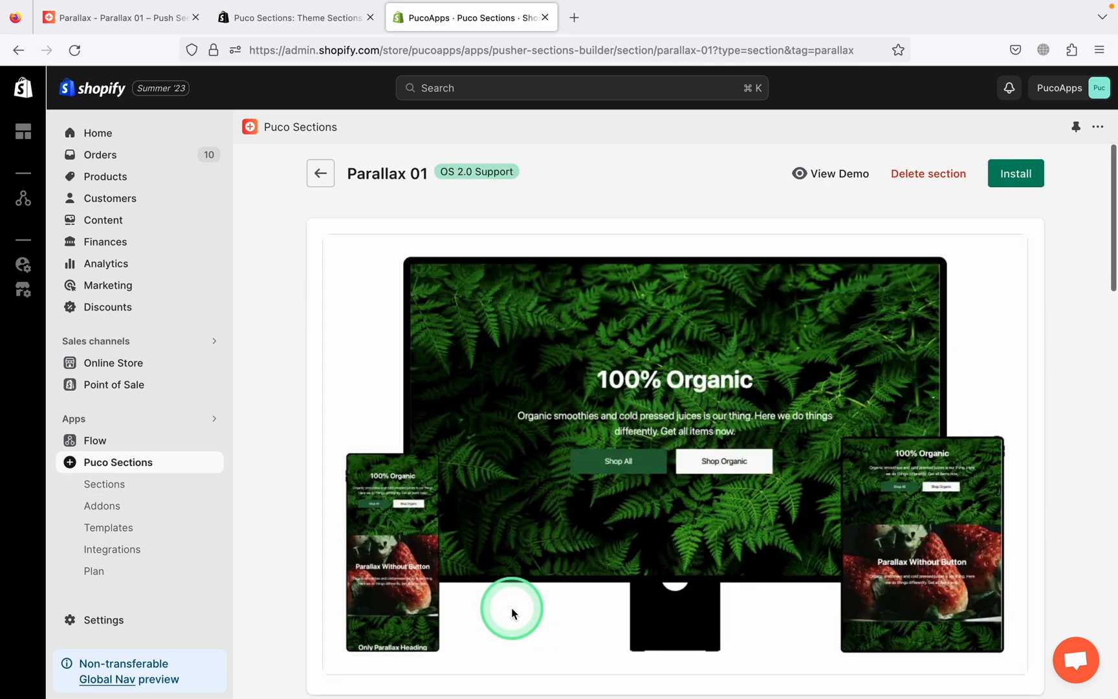
scroll("down", 3)
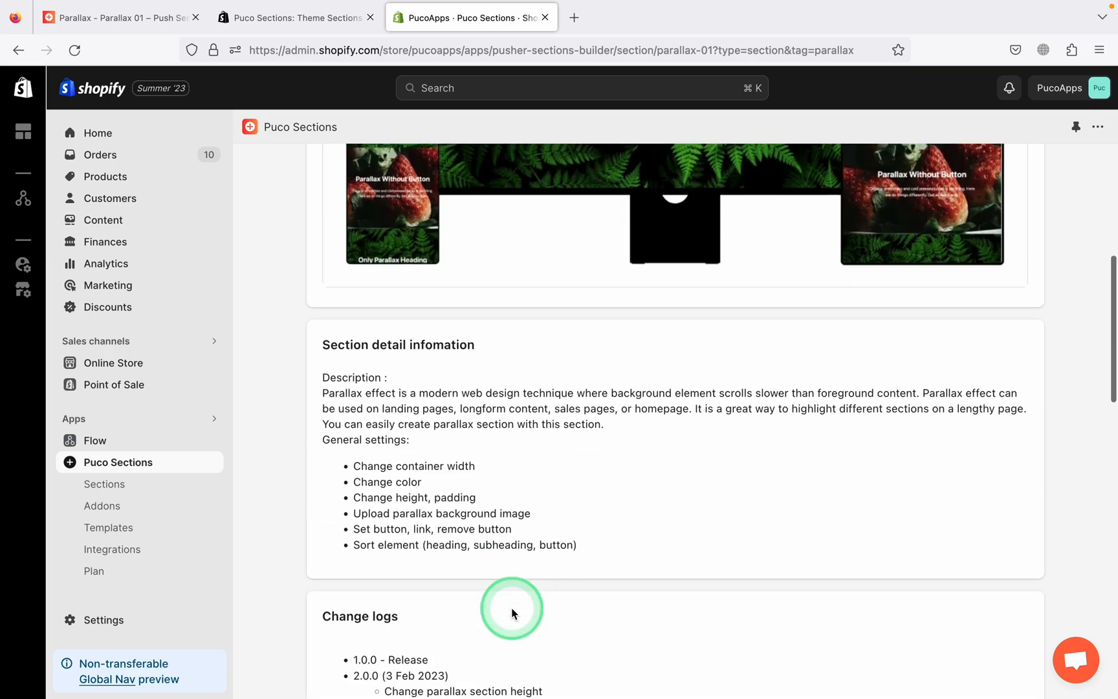
scroll("down", 3)
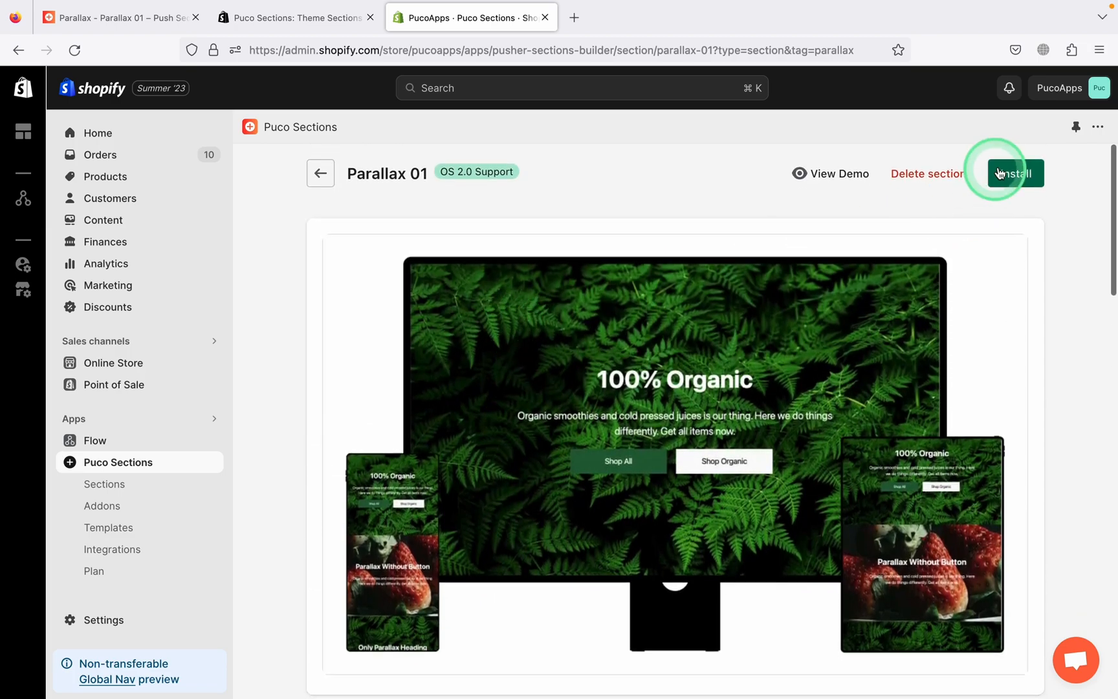
- Install Parallax 01 on the Dawn - LIVE theme and confirm the success message
left_click(1015, 173)
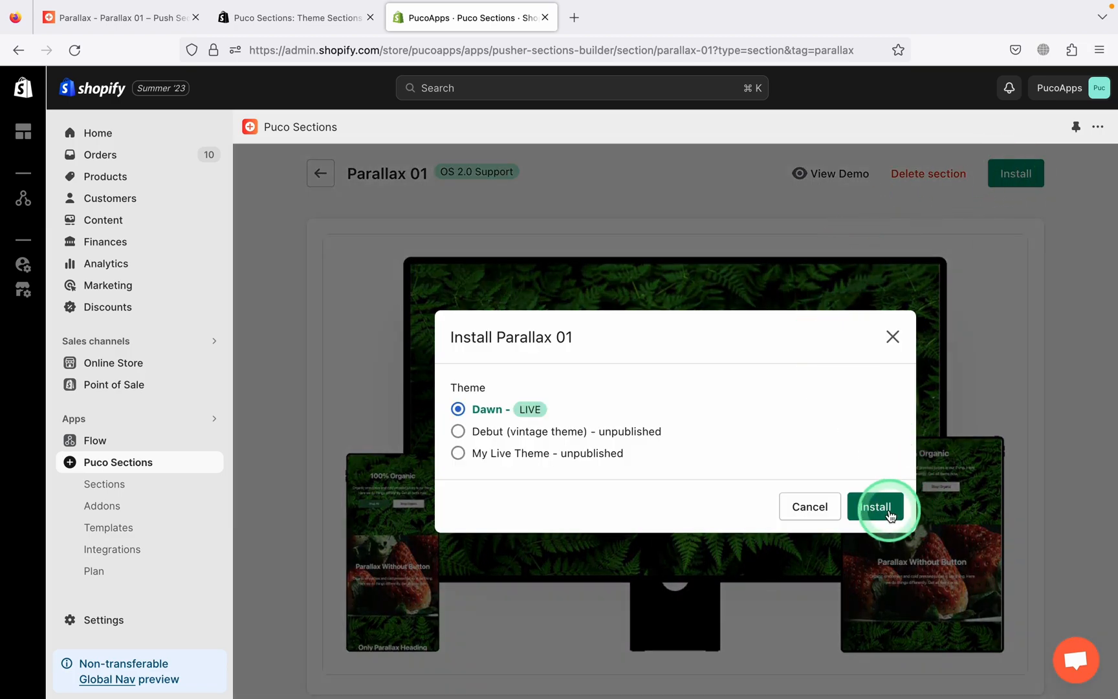
left_click(876, 506)
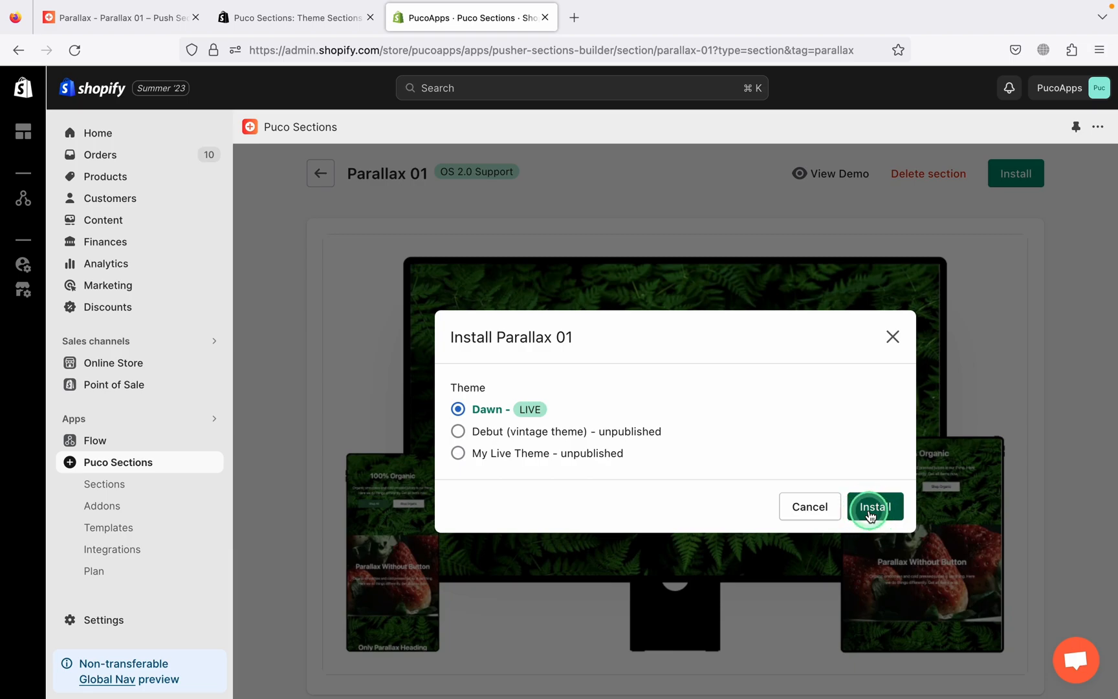
left_click(875, 508)
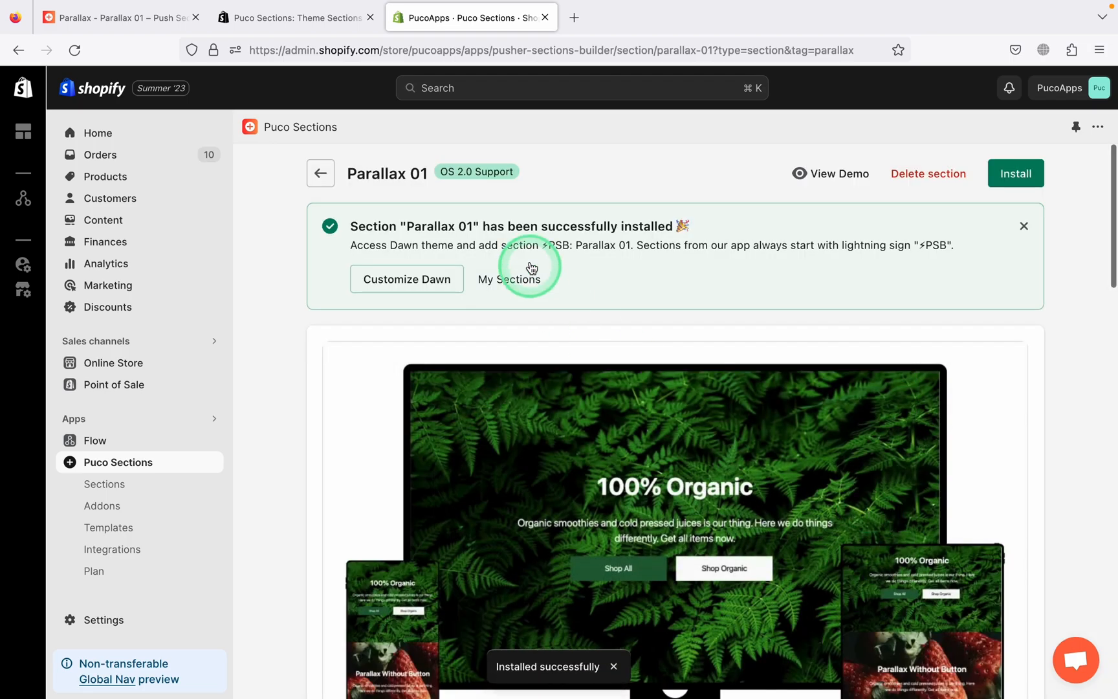
left_click(406, 278)
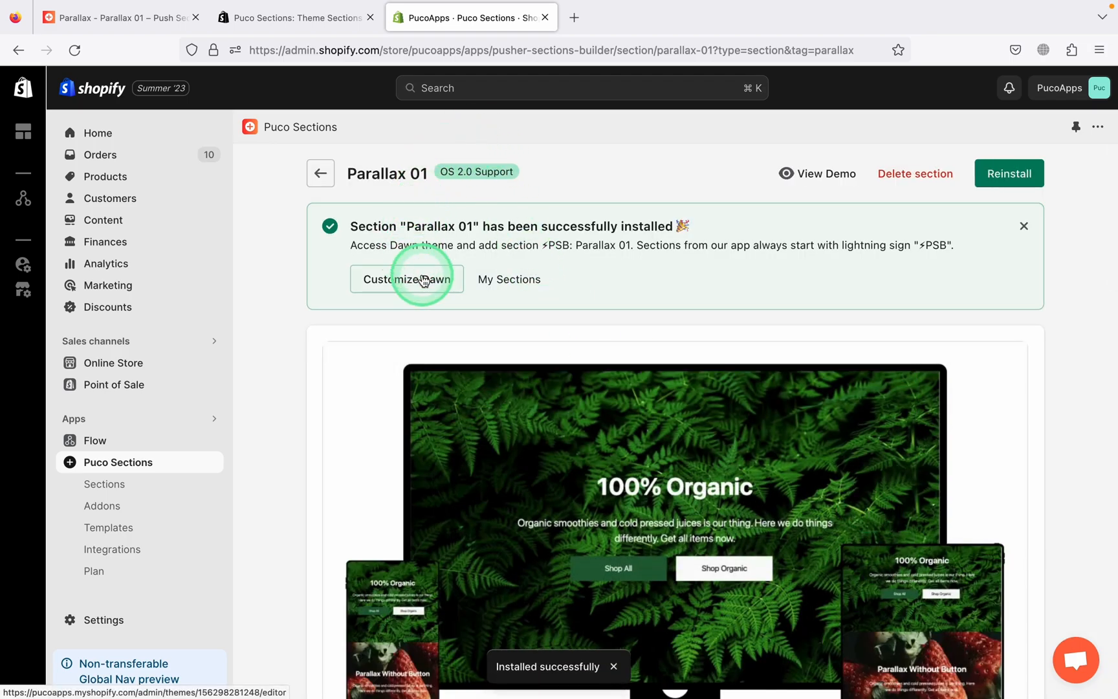
- Customize the Dawn theme and start adding a section under the home page Template
left_click(406, 278)
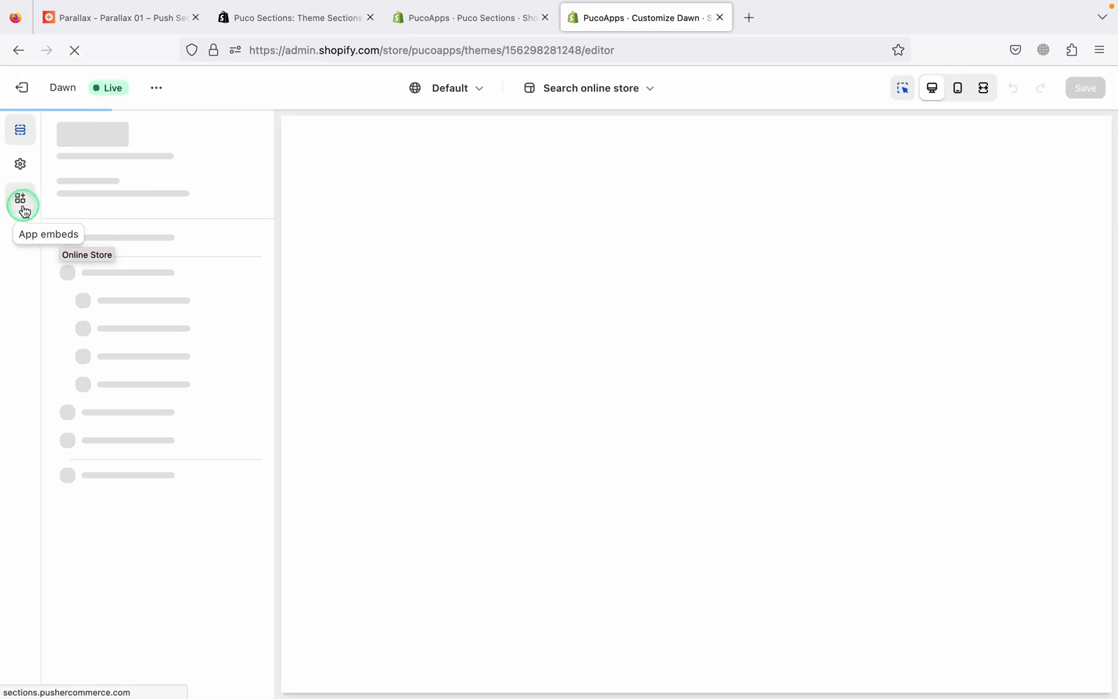
left_click(19, 198)
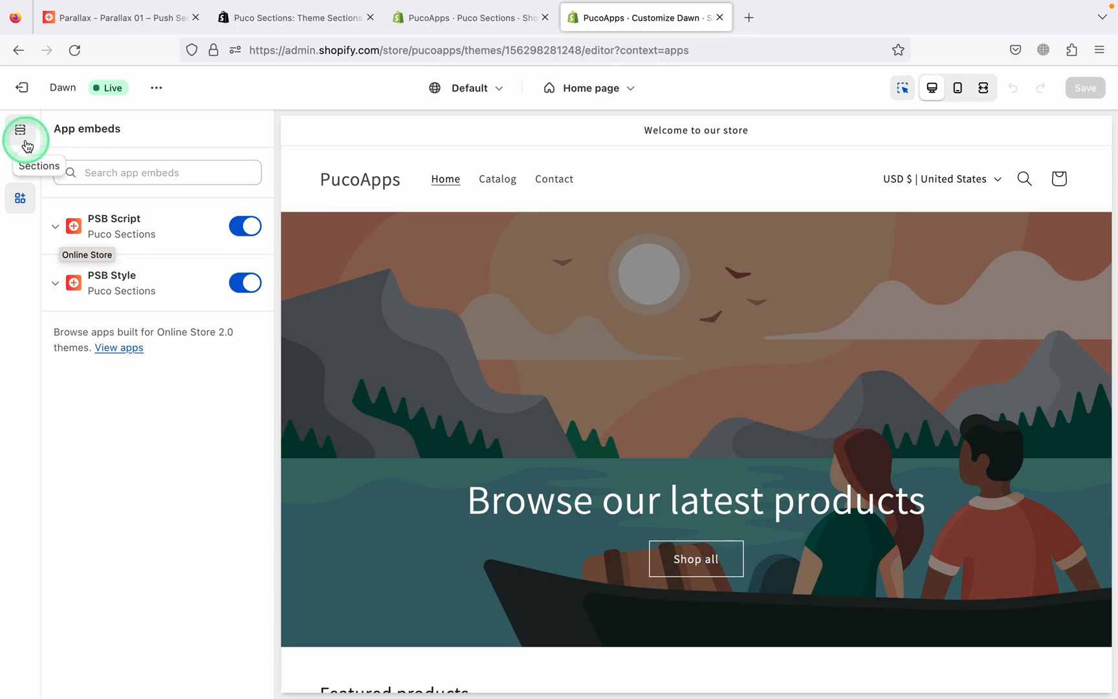
left_click(115, 434)
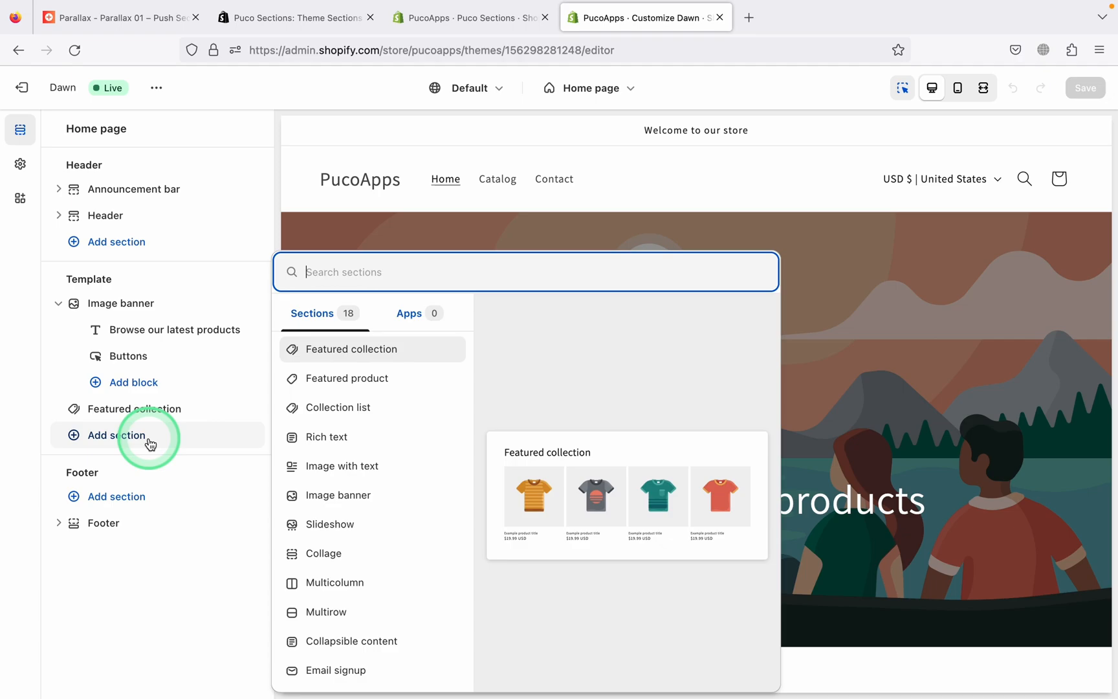
- Add the PSB: Parallax 01 section to the home page template via a 'Para' search and save
type("Para")
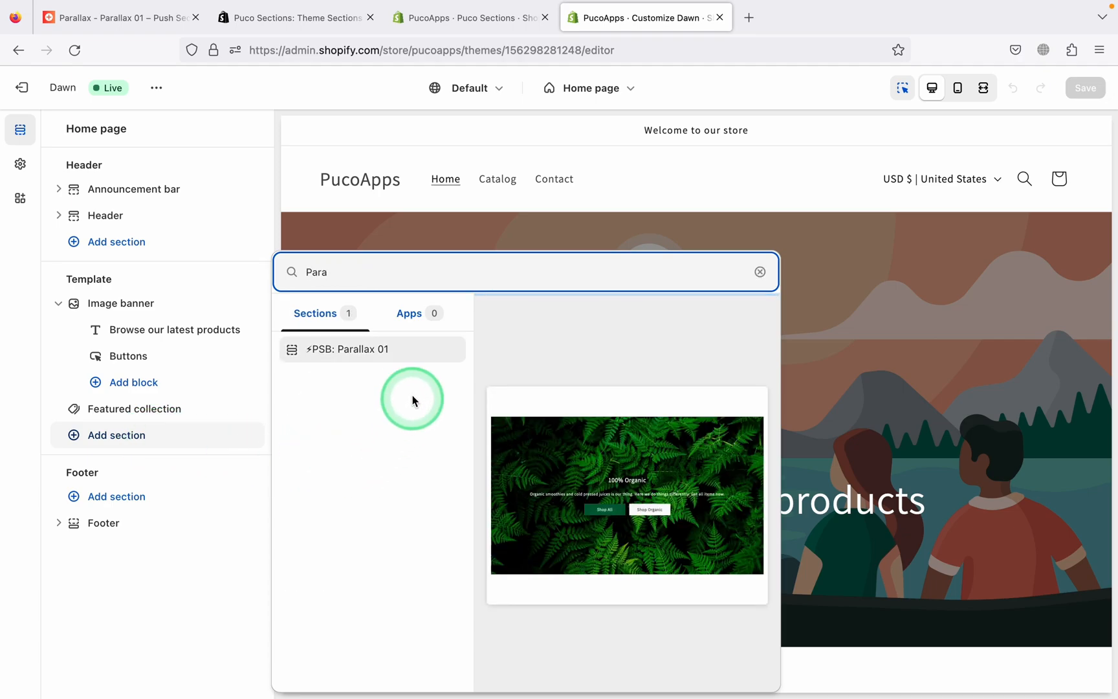
left_click(349, 349)
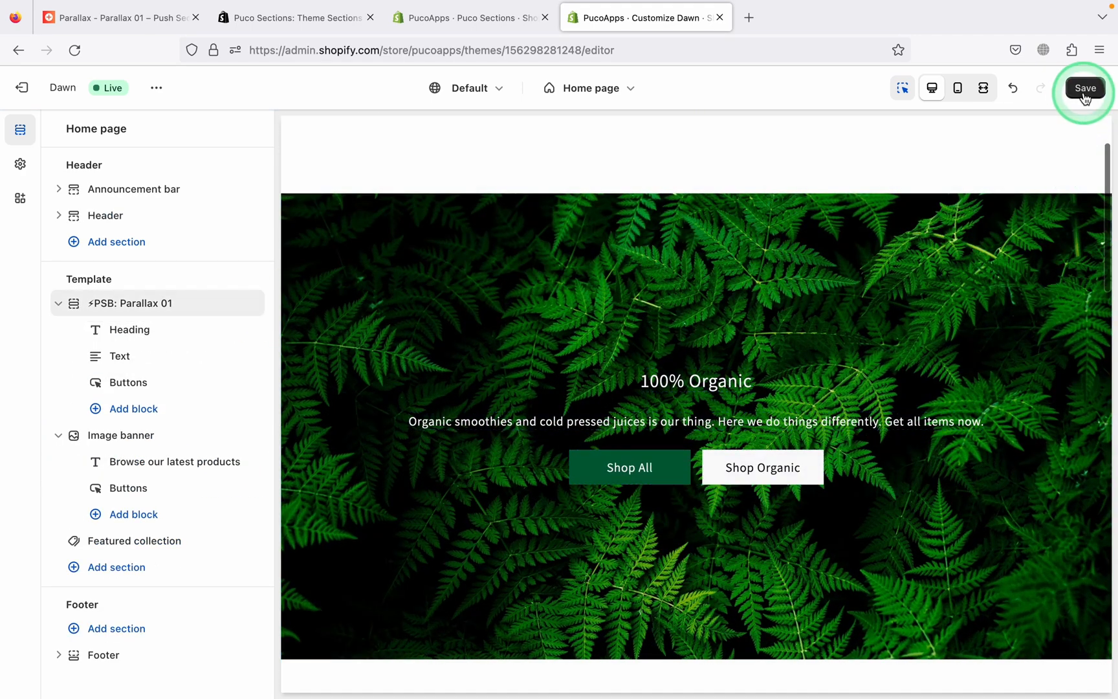
left_click(1084, 88)
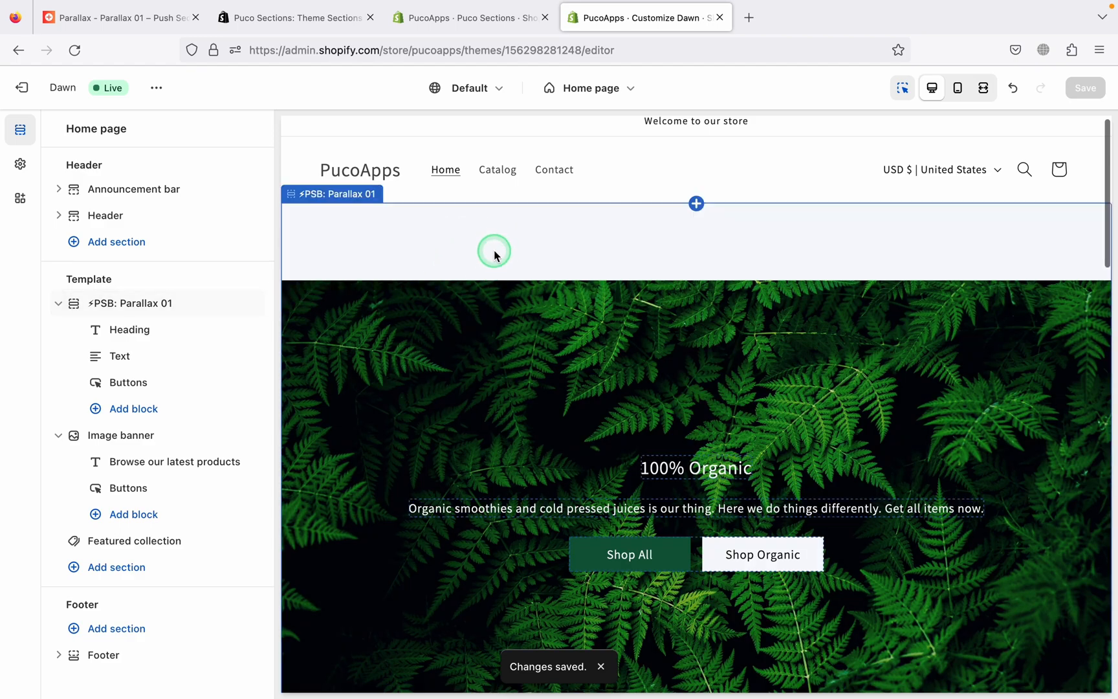
- Set Parallax 01's desktop and mobile top and bottom padding to 0px and save
left_click(494, 242)
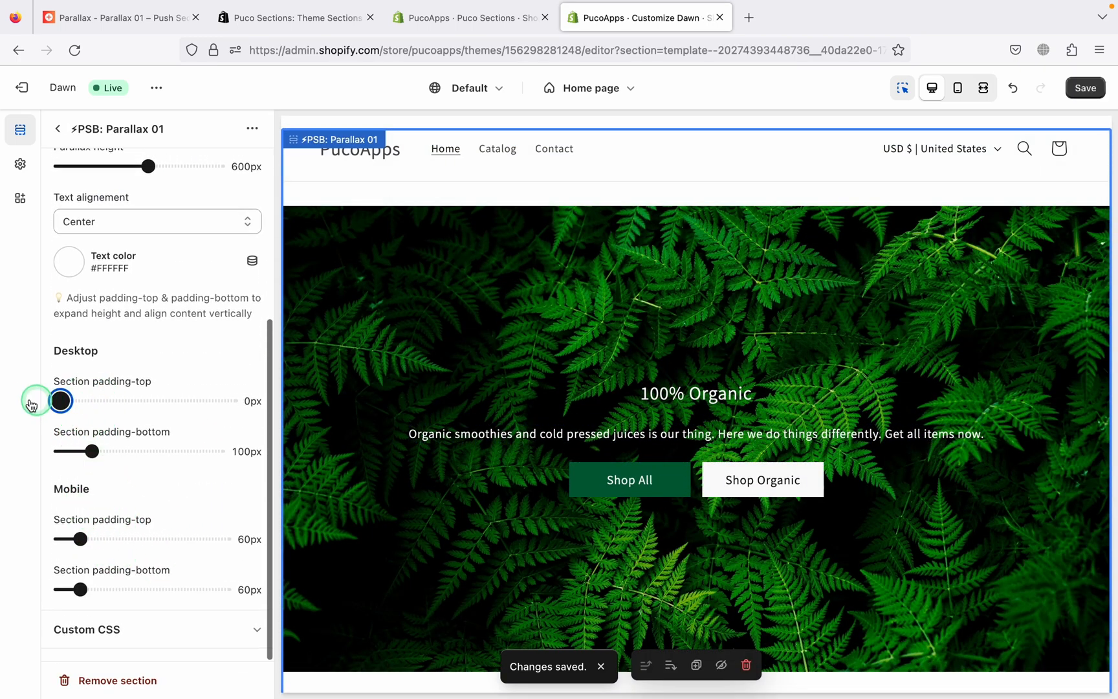
left_click_drag(90, 450, 99, 451)
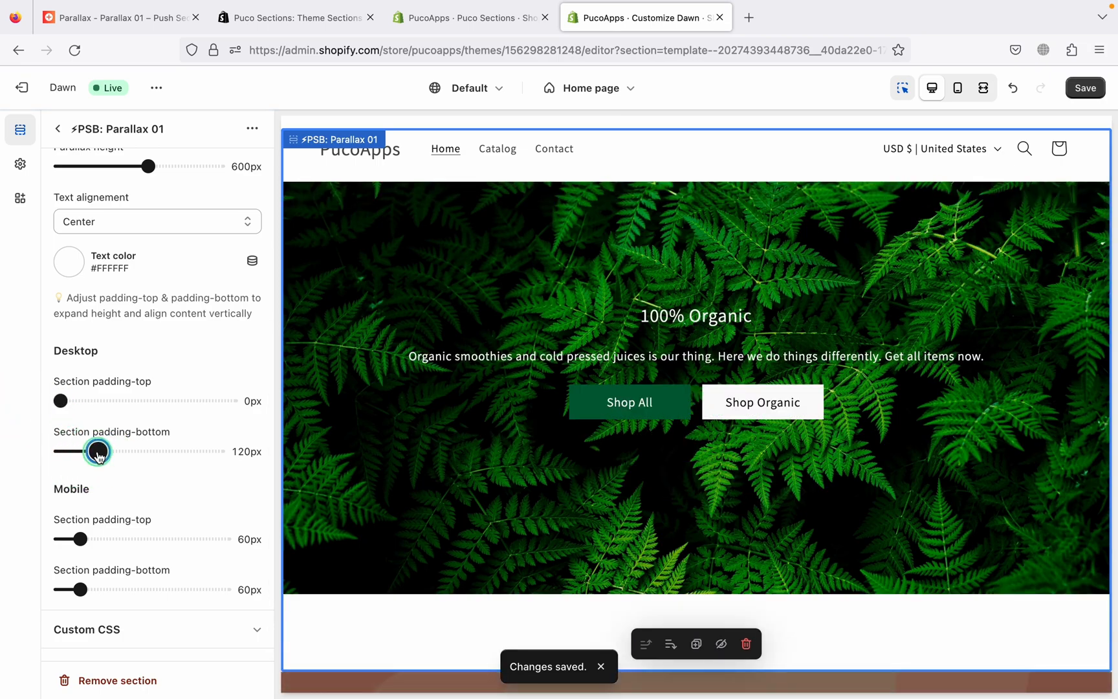
left_click_drag(99, 450, 59, 450)
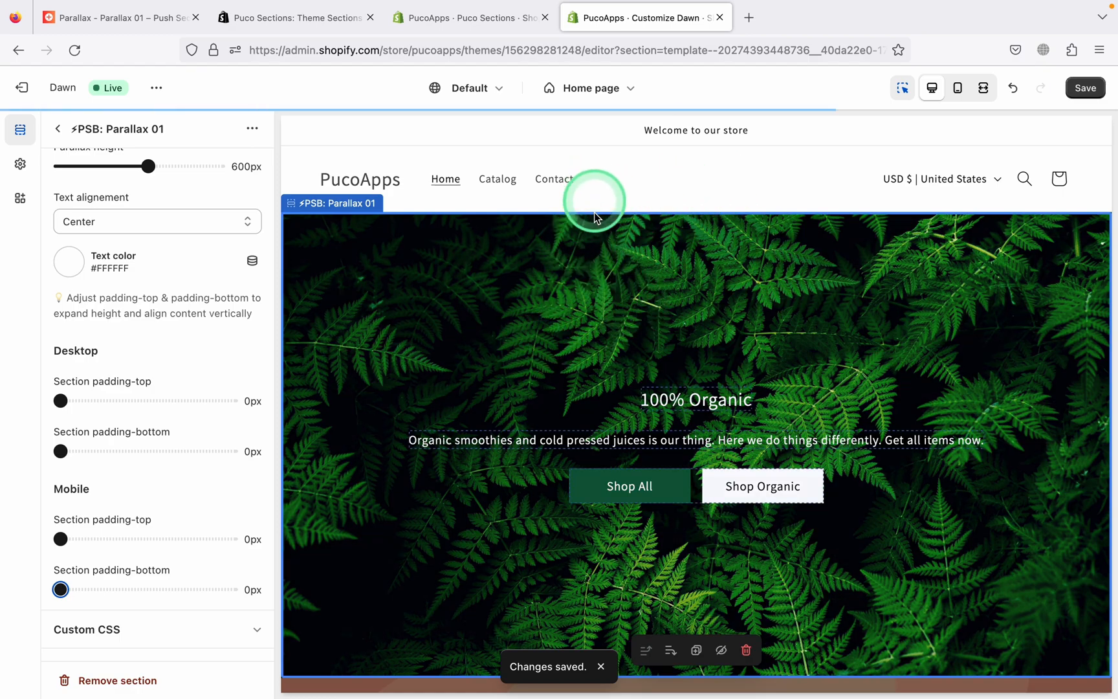
left_click(1084, 88)
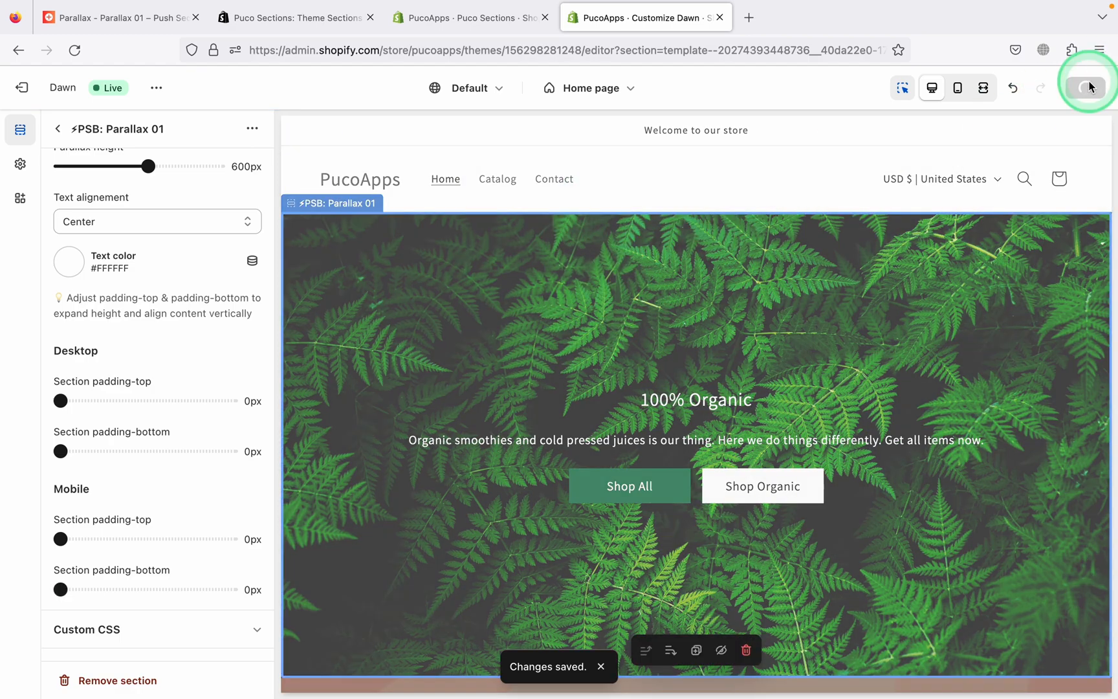
left_click(1084, 86)
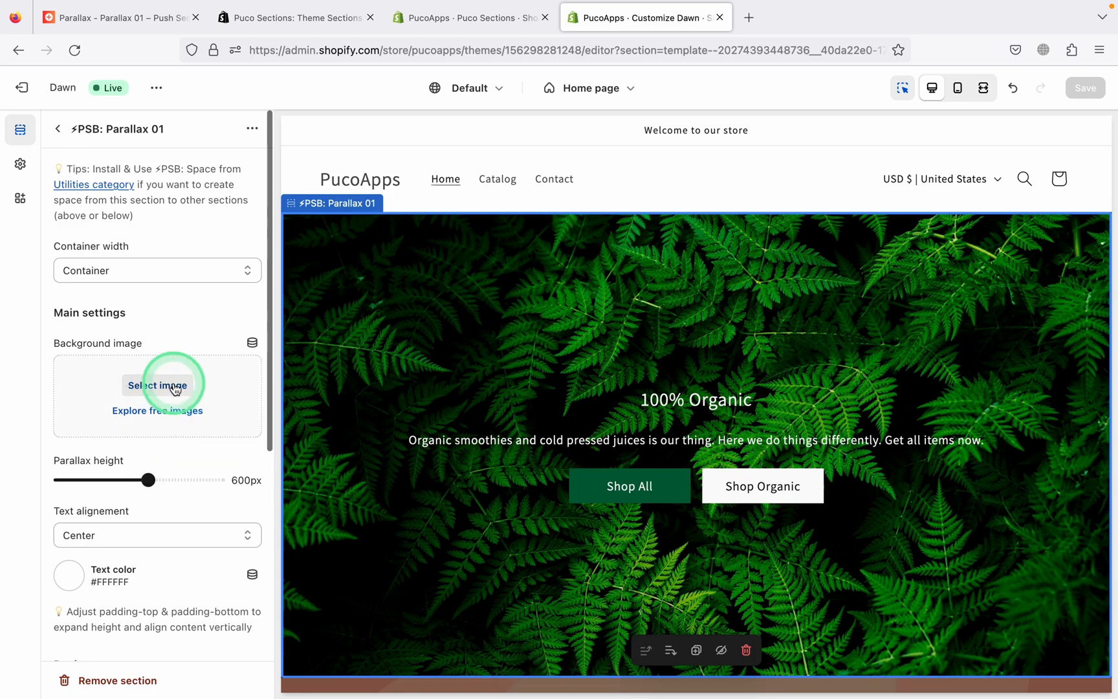
left_click_drag(148, 480, 85, 480)
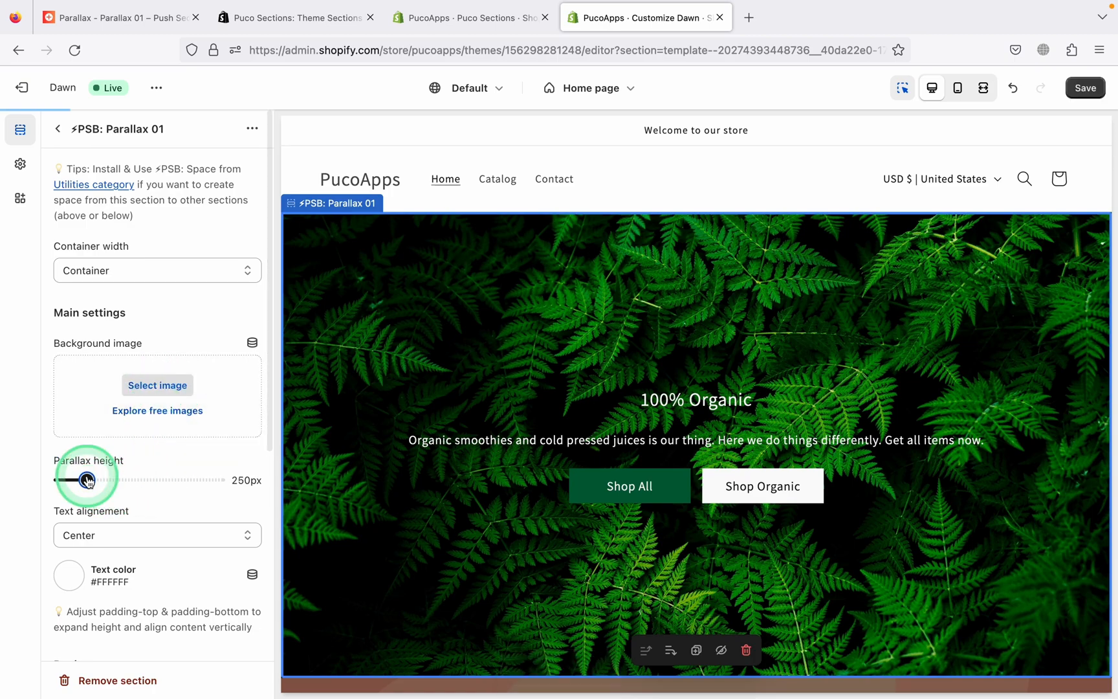
left_click_drag(87, 480, 110, 480)
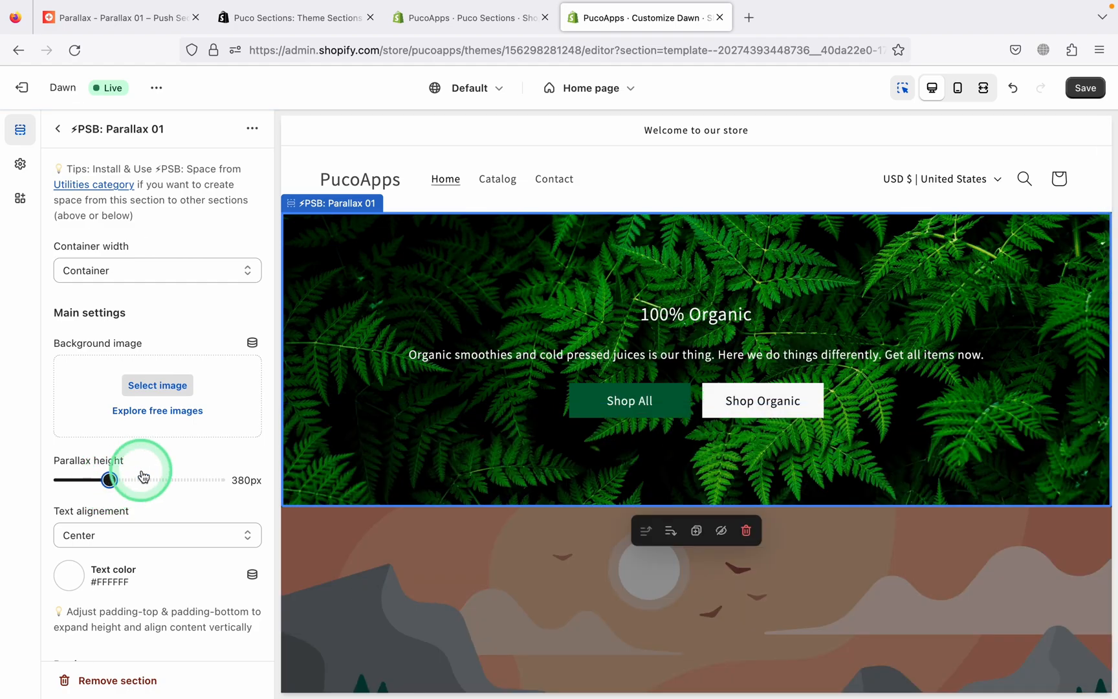
left_click_drag(108, 478, 149, 479)
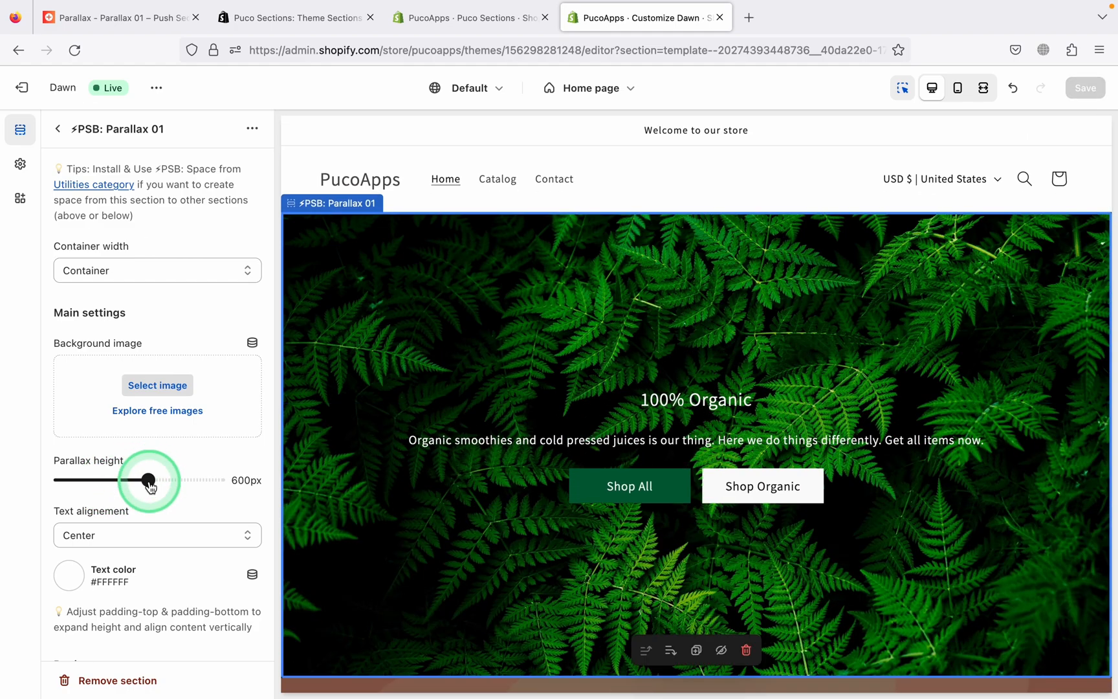
left_click(156, 410)
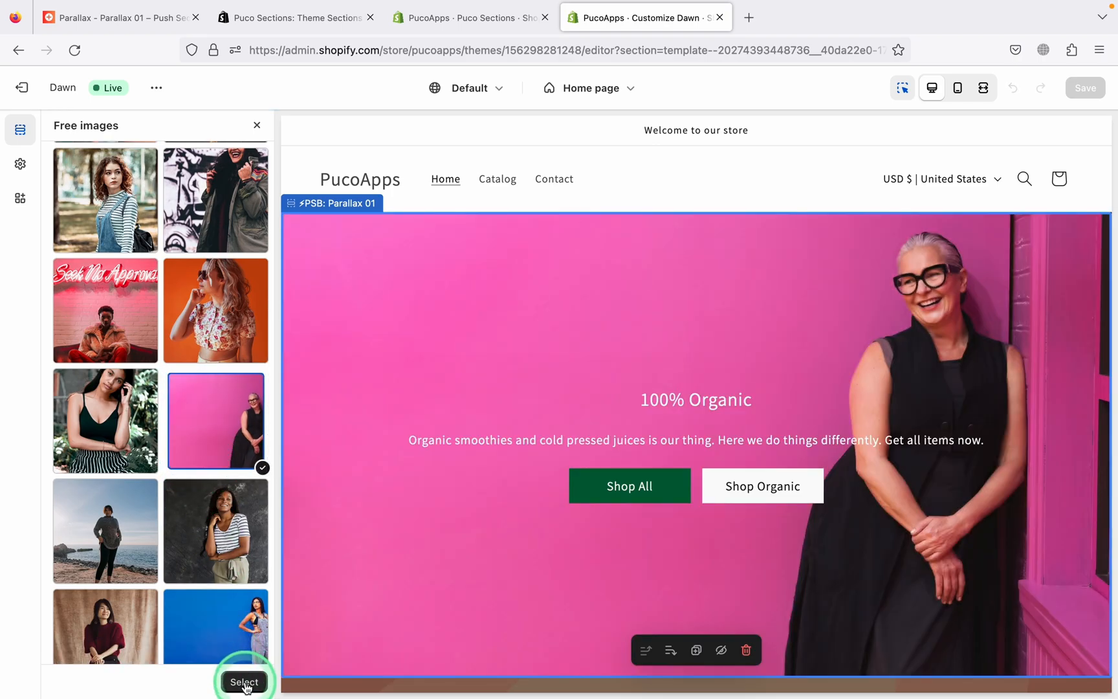
- Select the smiling woman against a pink wall photo as the Parallax 01 background
left_click(245, 681)
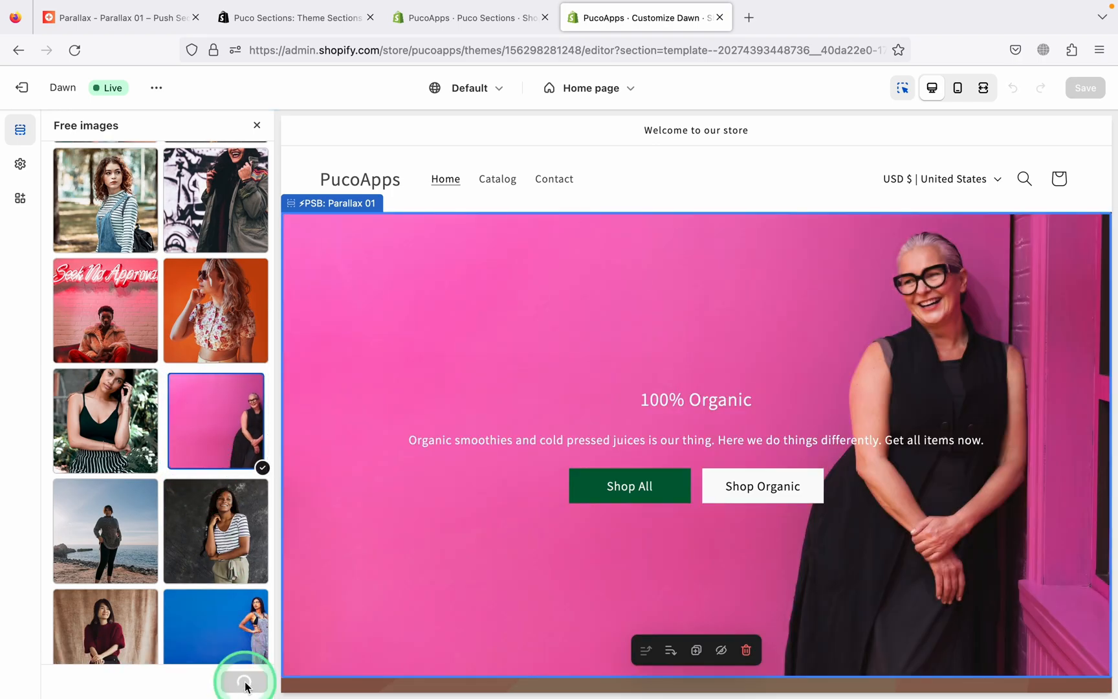
left_click(245, 678)
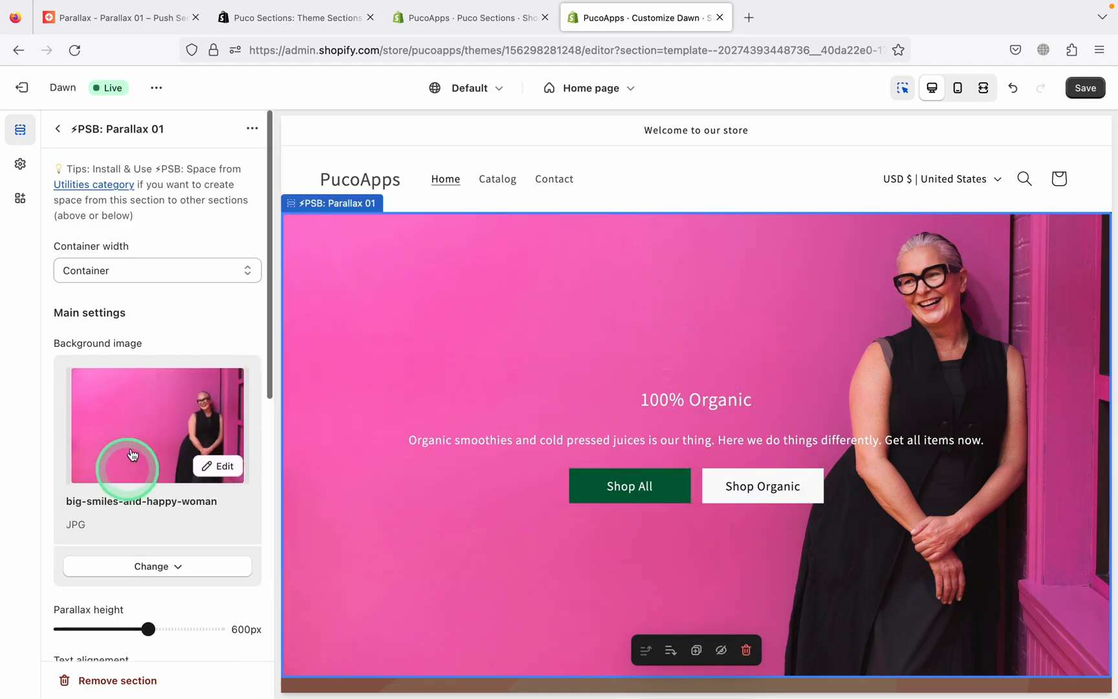
- Review the Parallax 01 section with its new background and save the home page
scroll("down", 3)
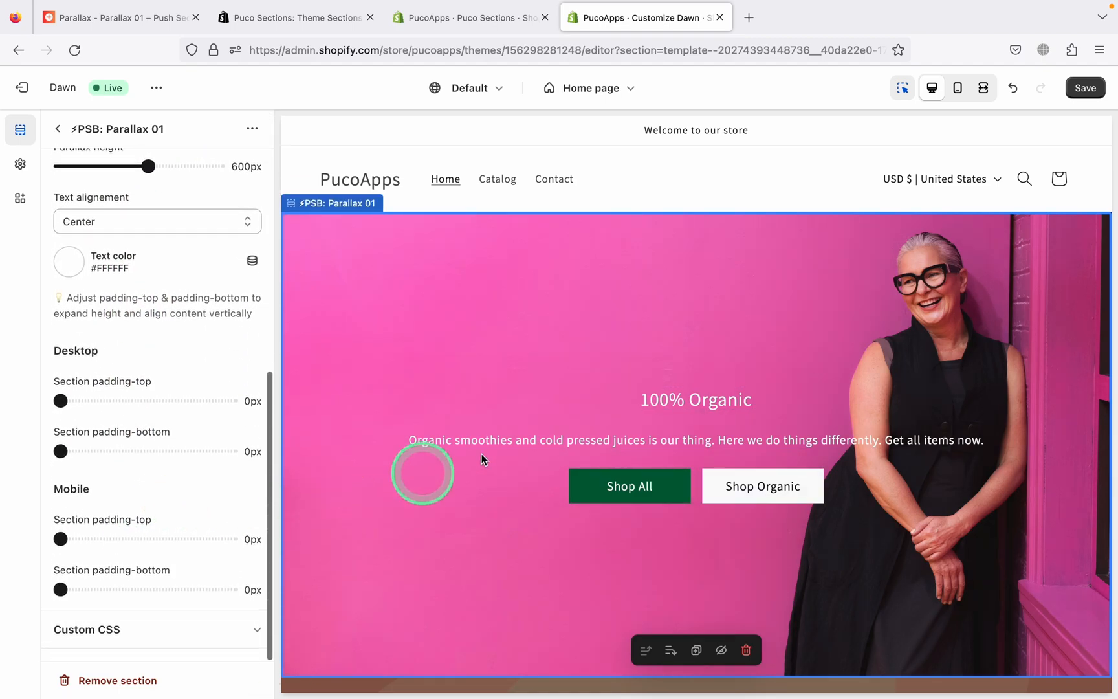
left_click(695, 400)
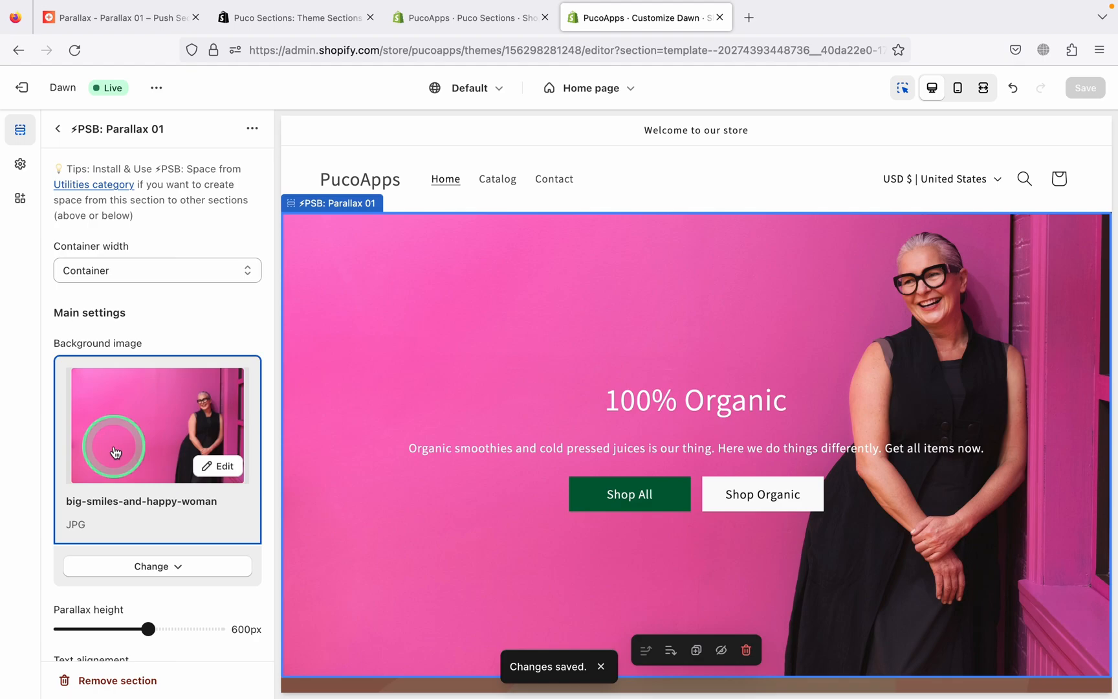
- View the live storefront home page showing the pink woman Parallax hero with 100% Organic heading
left_click(157, 88)
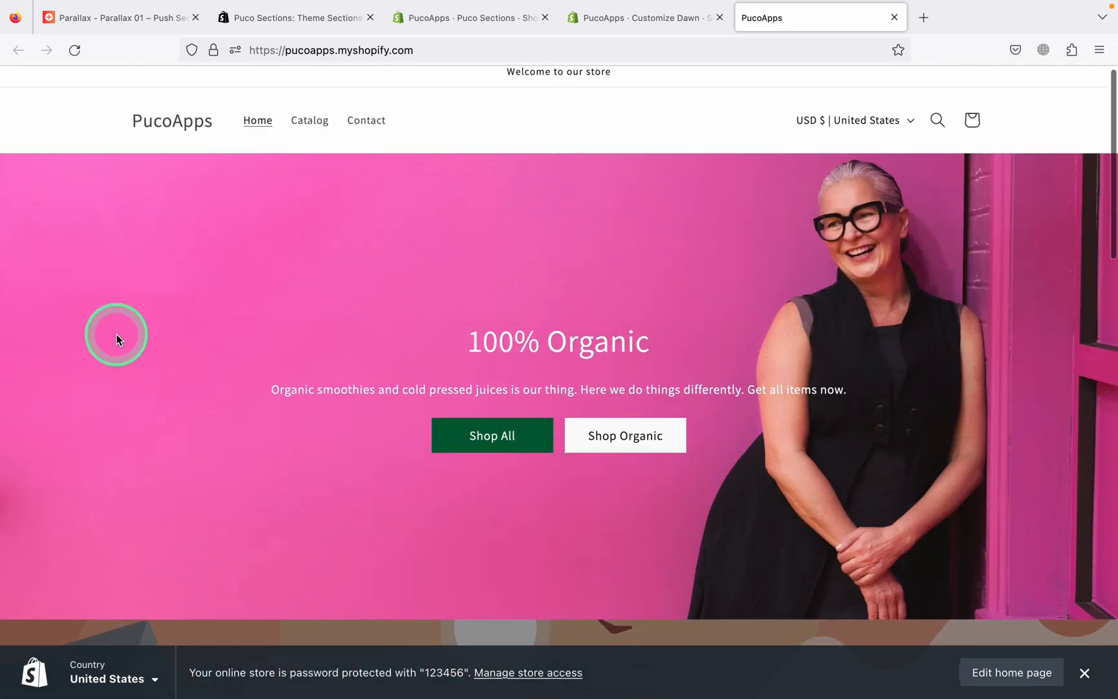
scroll("down", 3)
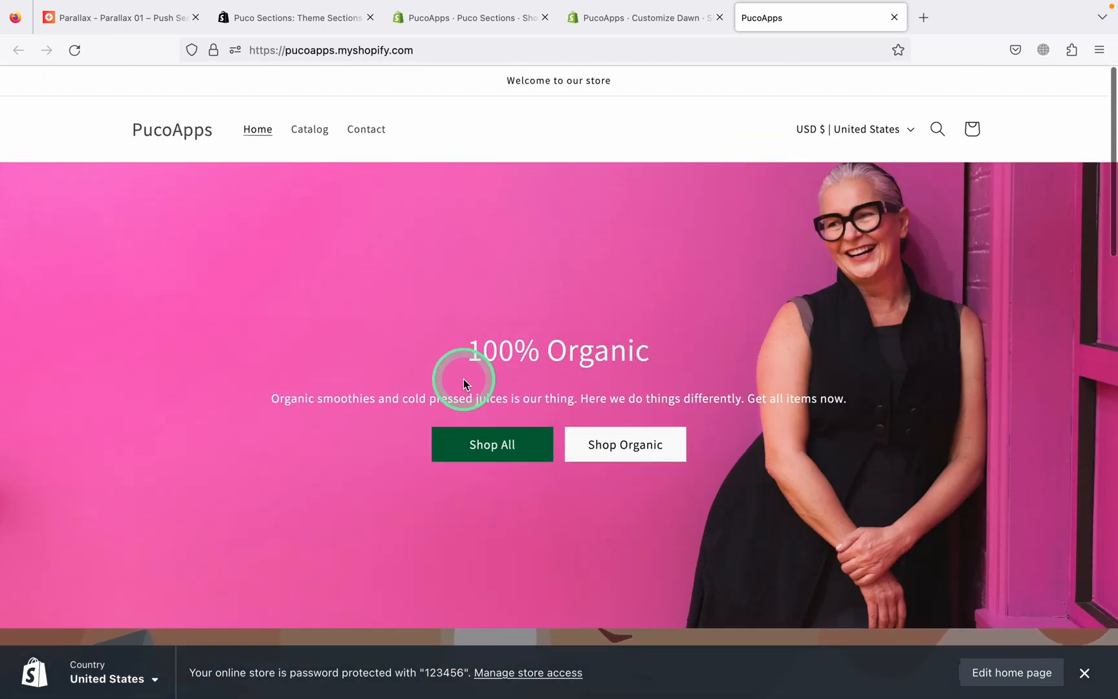